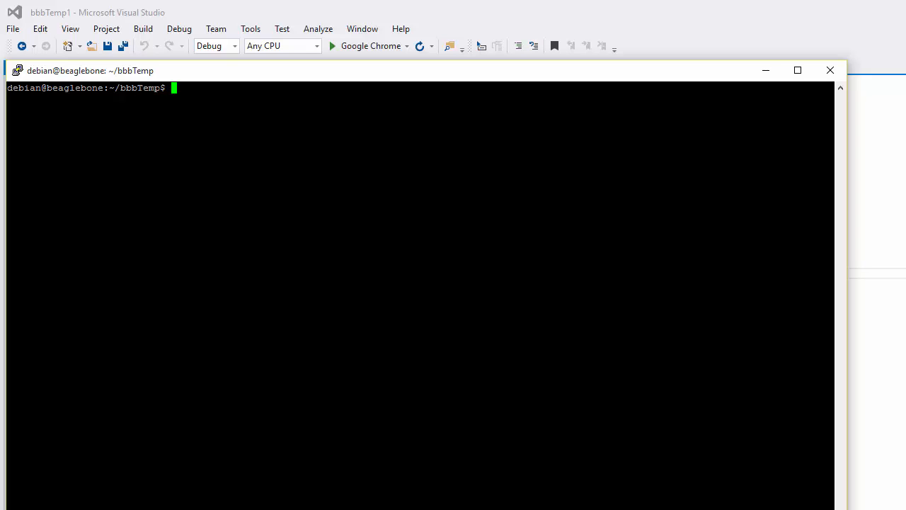
Step: Run 'node bbbTemp.js', watch temperature readings 54, 53, 53 arrive, then stop it with Ctrl+C
text(node)
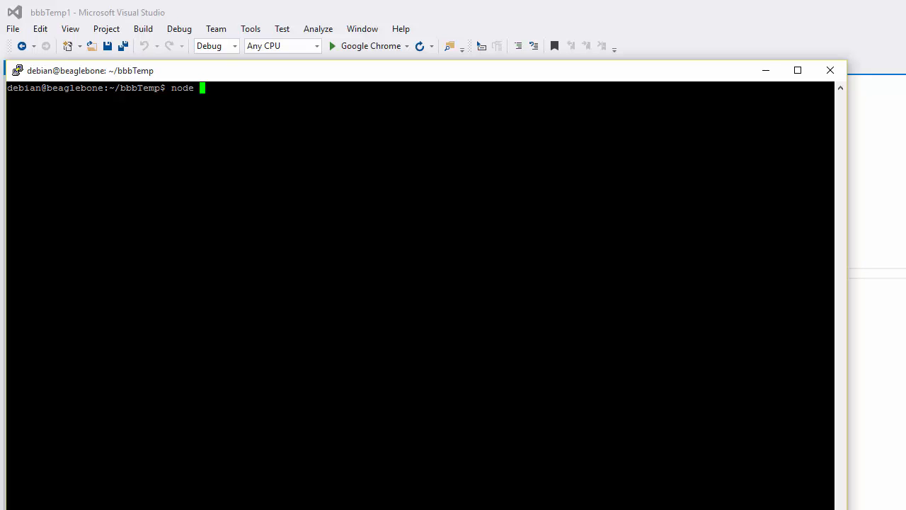
text(bbb)
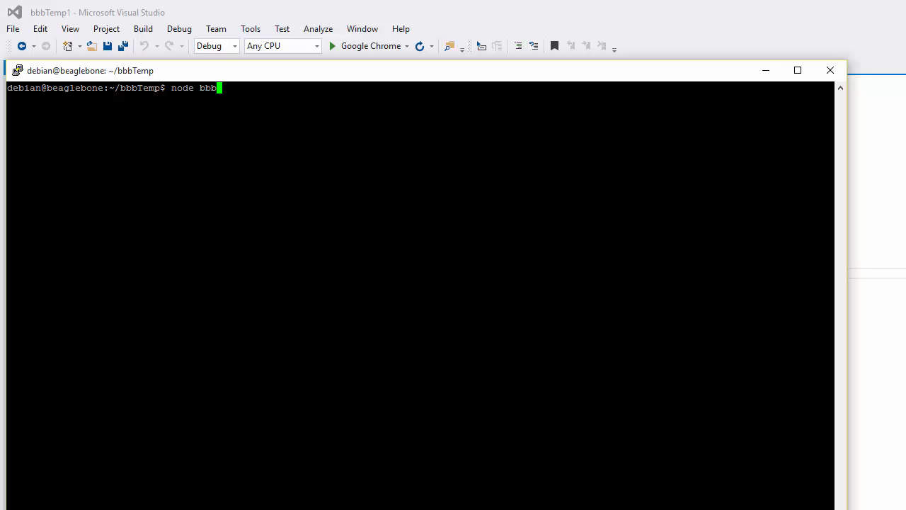
text(Temp.)
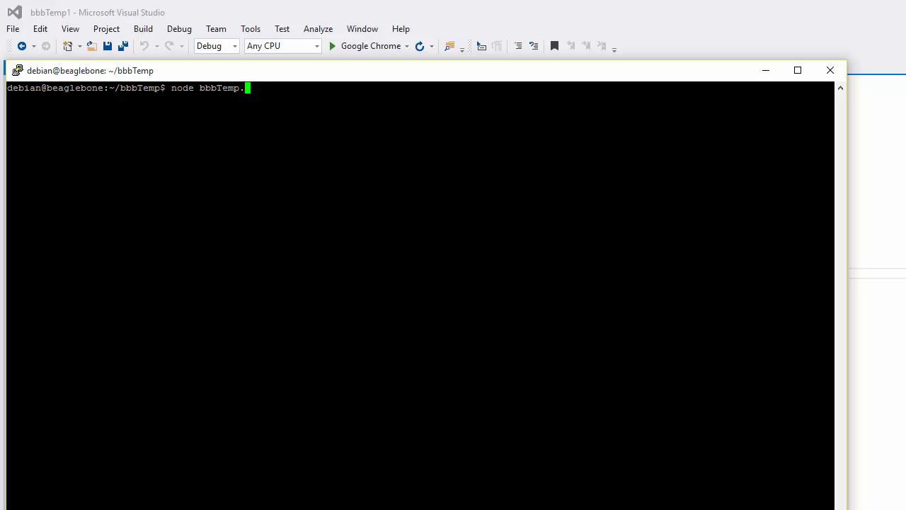
key(Return)
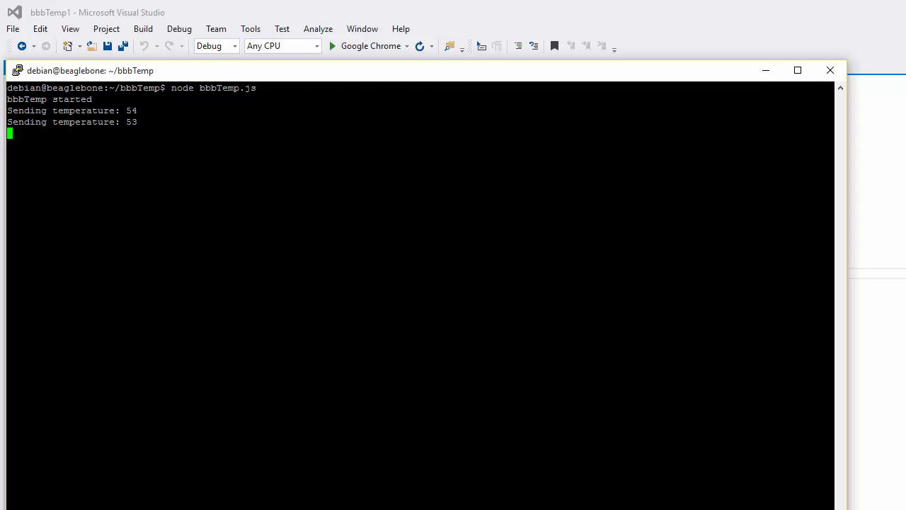
key(ctrl+c)
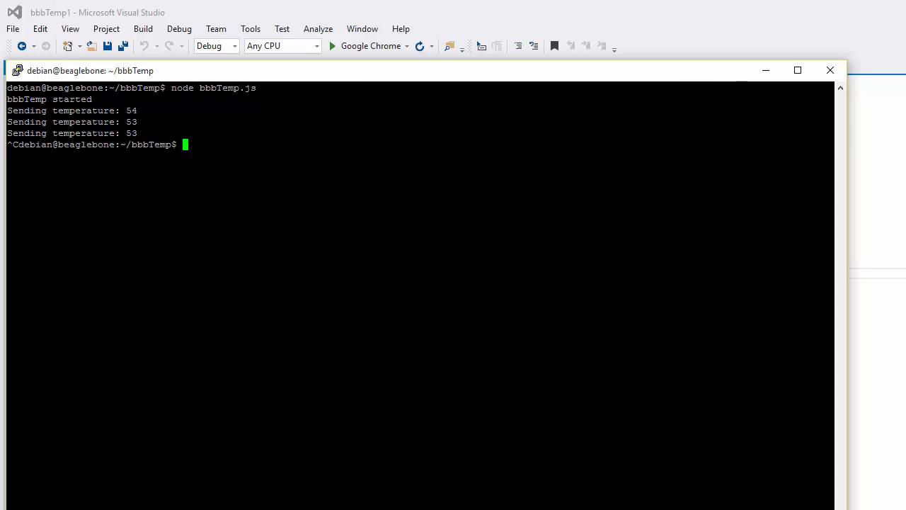
Step: Run 'node RemoteDebug.js bbbTemp.js' so the debugger listens on port 5859
text(node)
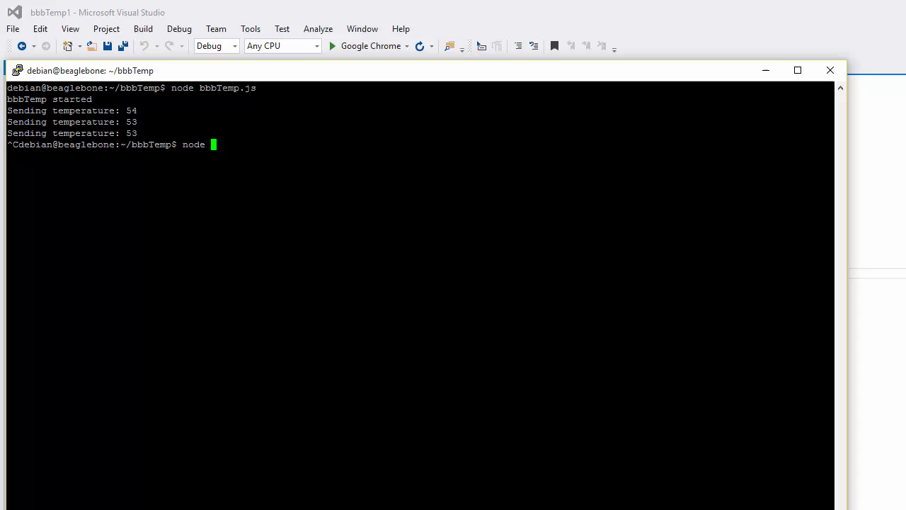
text(RemoteDebug.js)
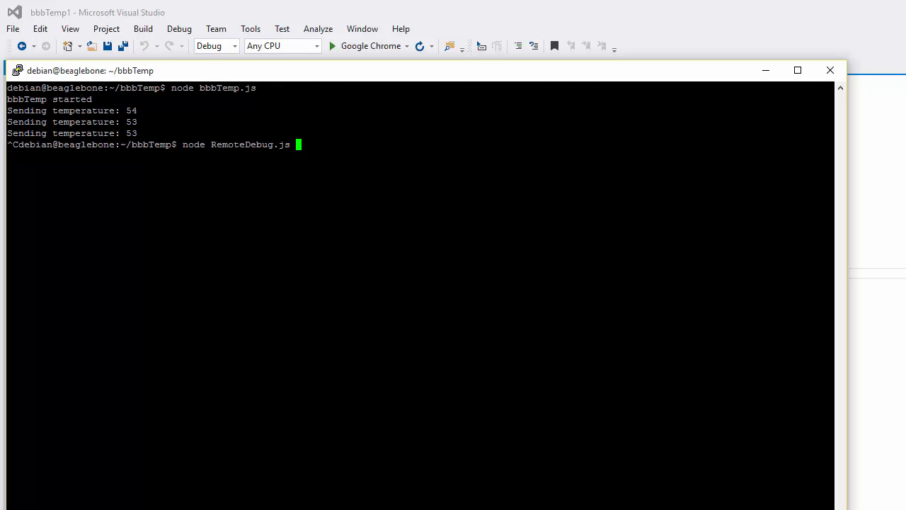
text(bbbTemp.)
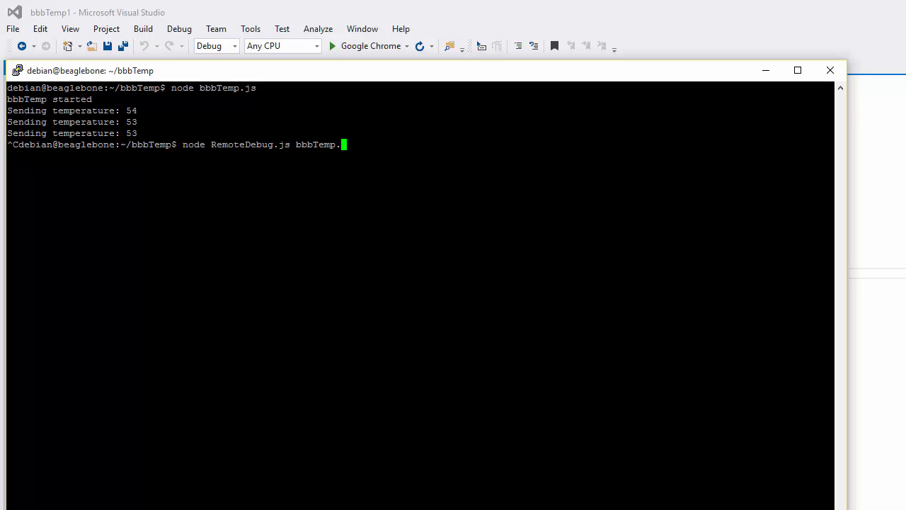
key(Return)
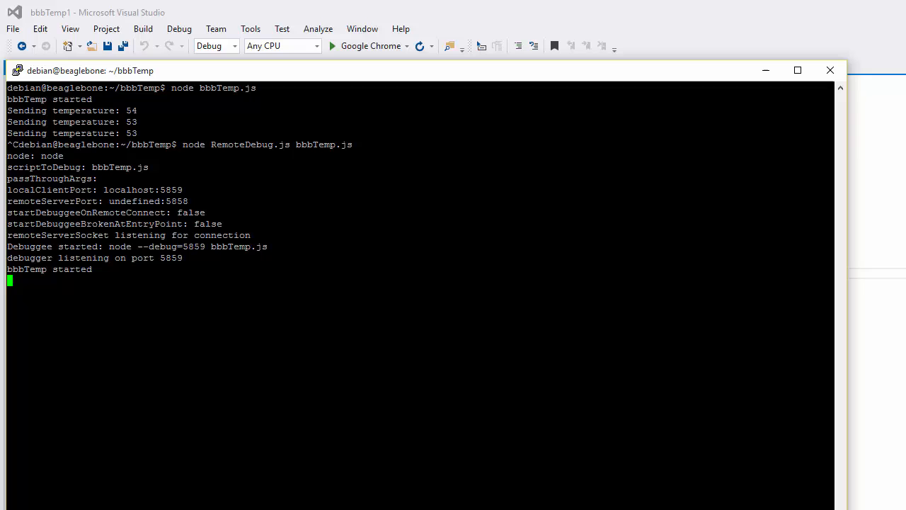
mouse_move(320, 74)
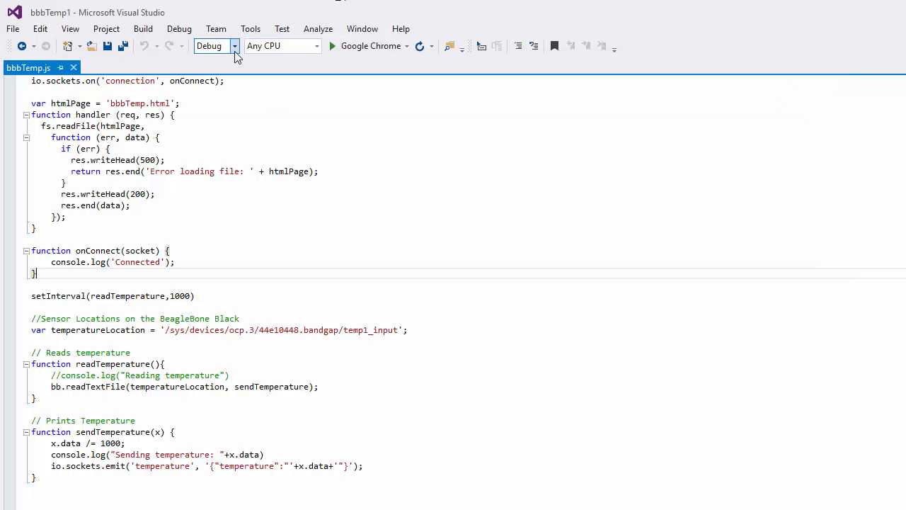
mouse_move(215, 45)
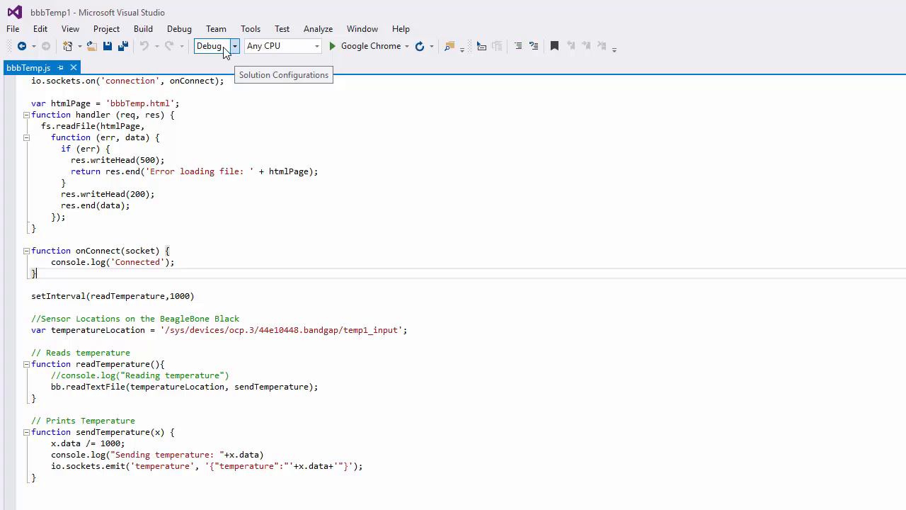
mouse_move(178, 28)
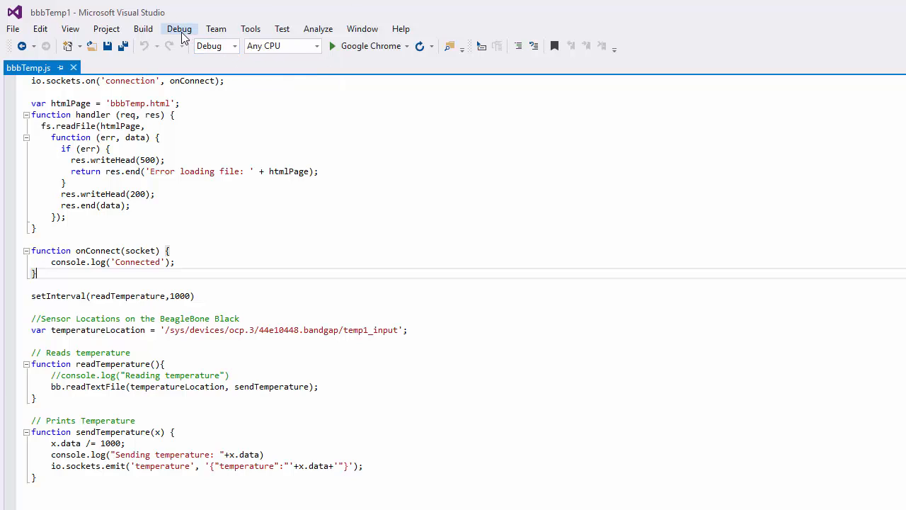
Step: Bring up Attach to Process from the Debug menu with Node.js remote debugging transport
click(178, 28)
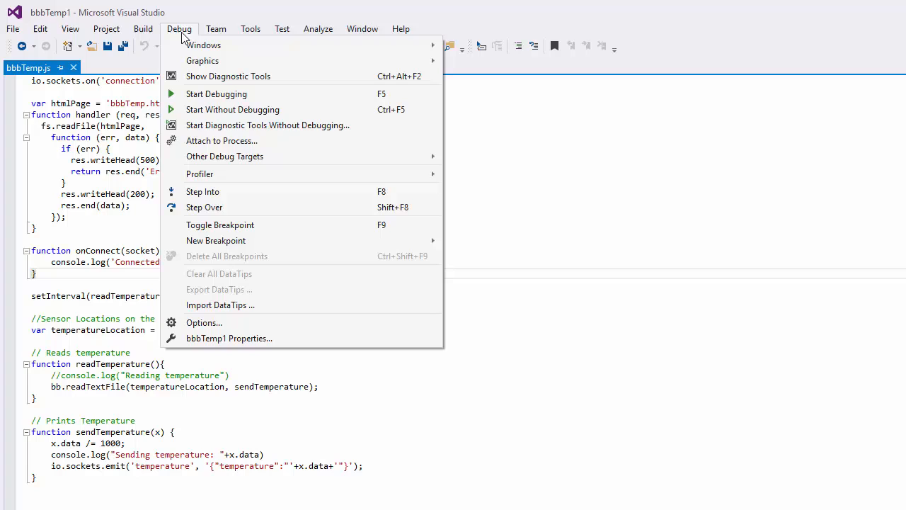
click(221, 140)
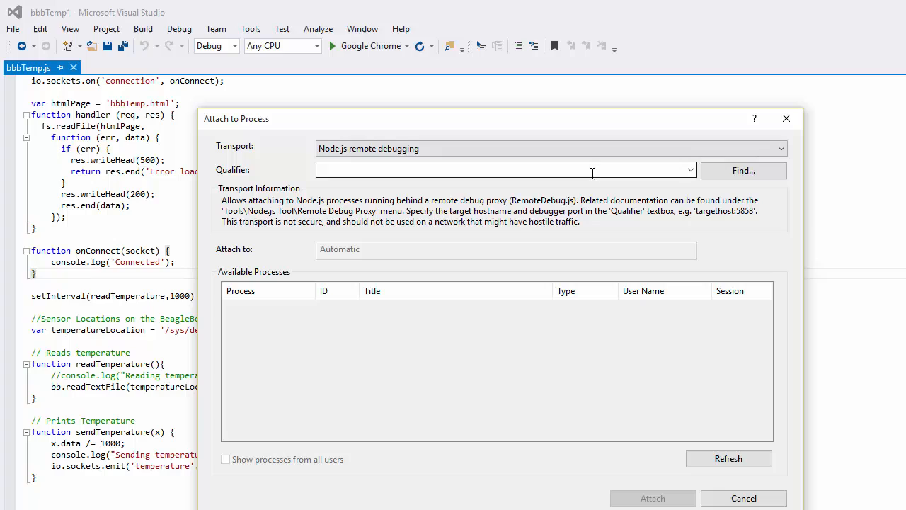
Step: Enter 192.168.7.2:5858 as the connection qualifier for the BeagleBone debug proxy
click(504, 170)
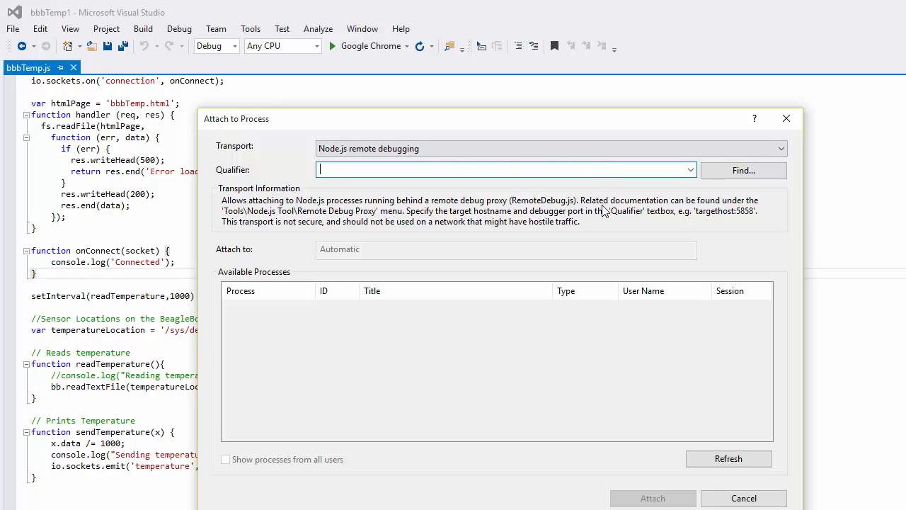
text(192)
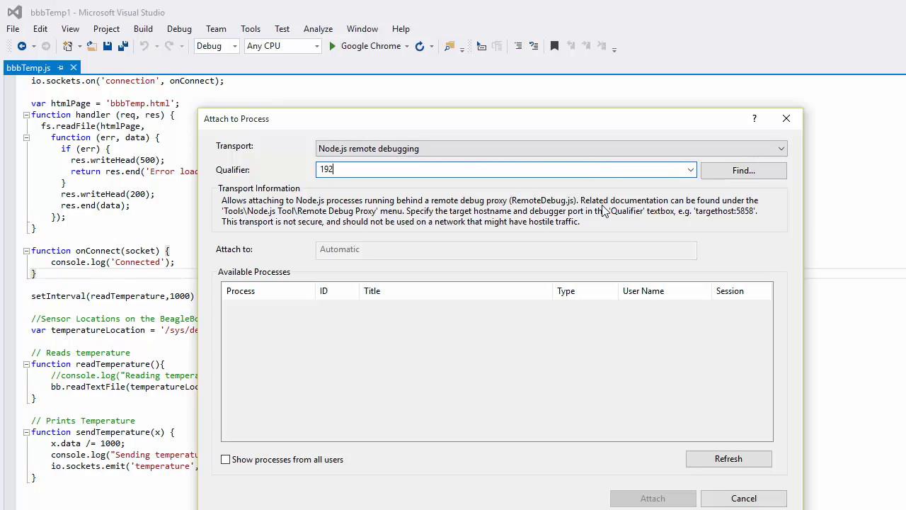
text(.168)
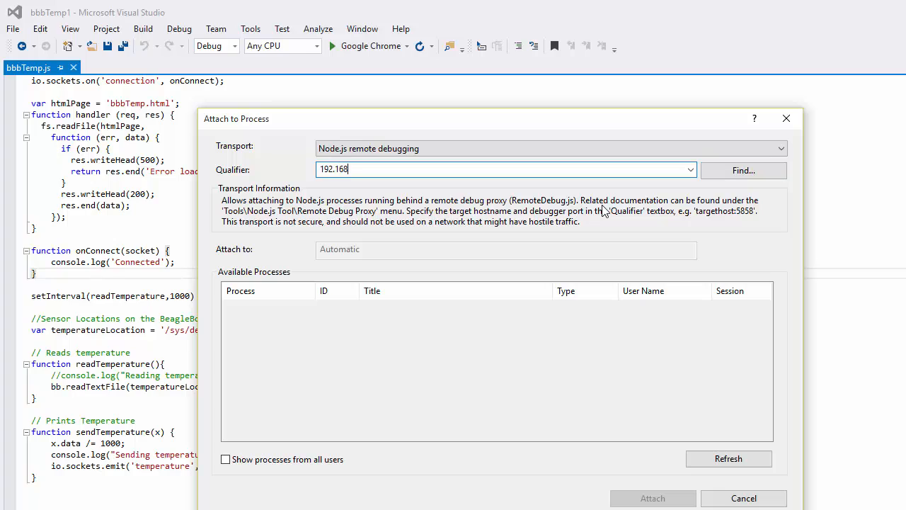
text(.7.)
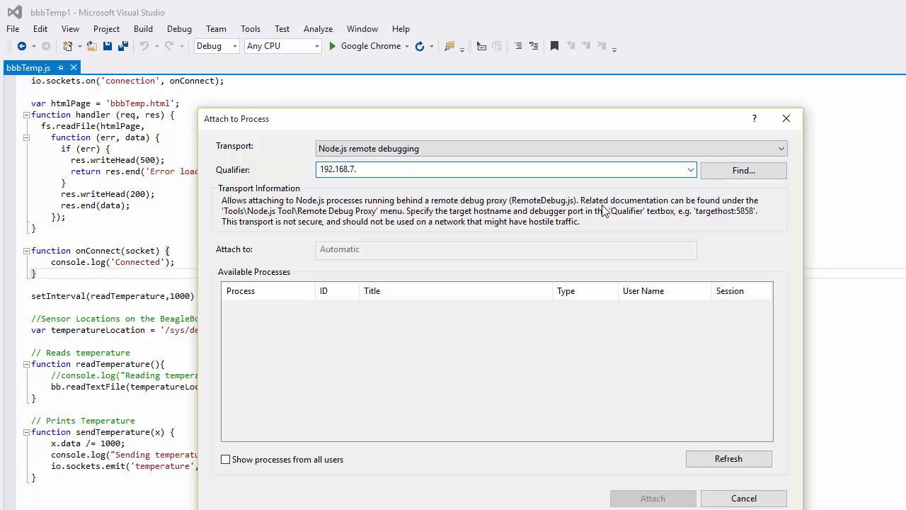
text(2:5)
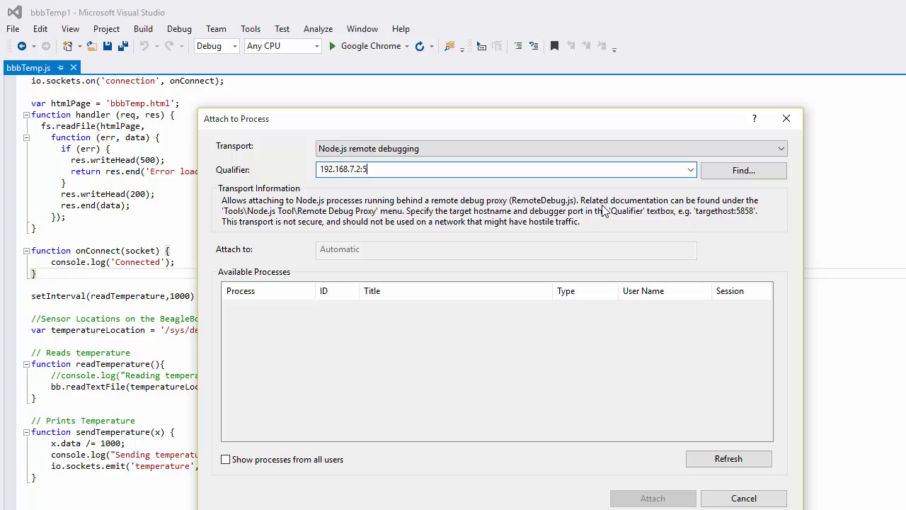
text(858)
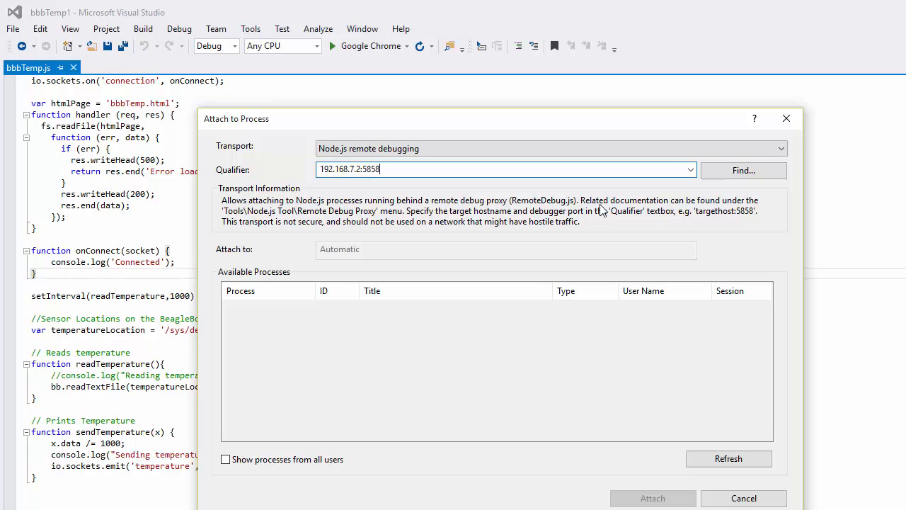
Step: Refresh the remote process list and attach the debugger to node.exe
click(728, 459)
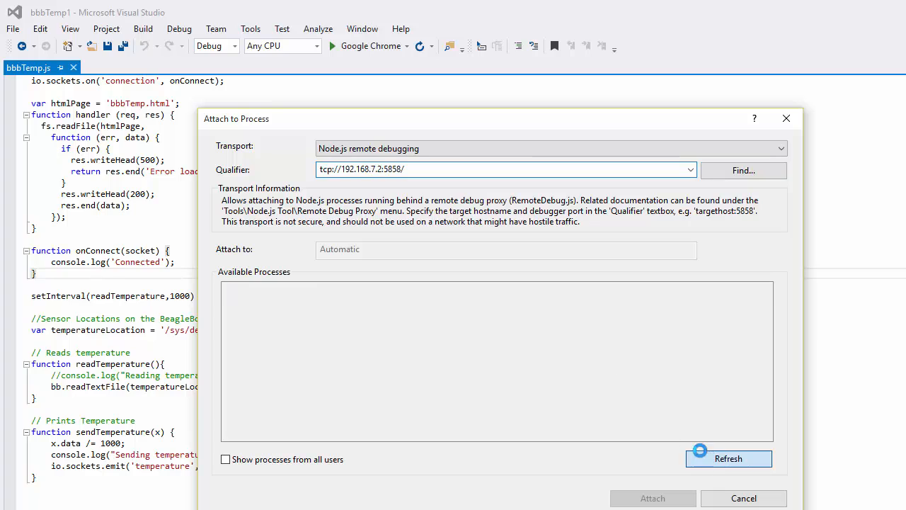
click(728, 459)
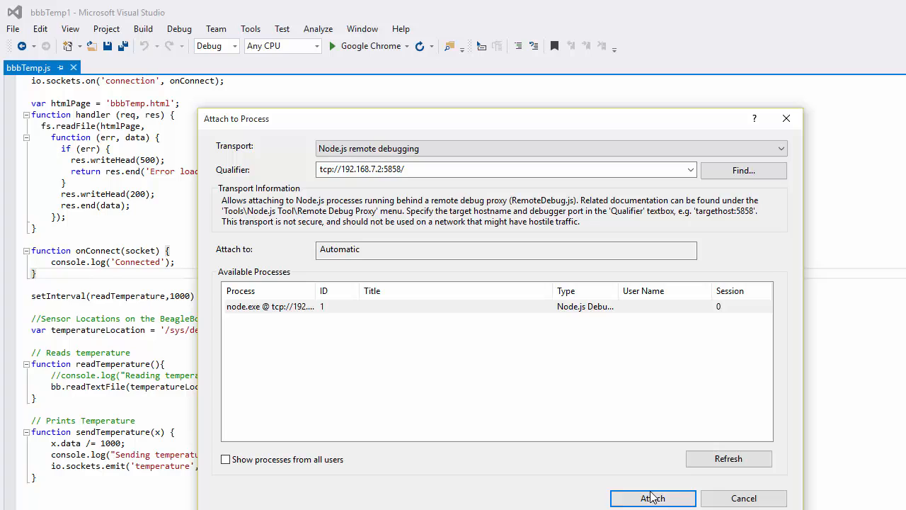
click(652, 498)
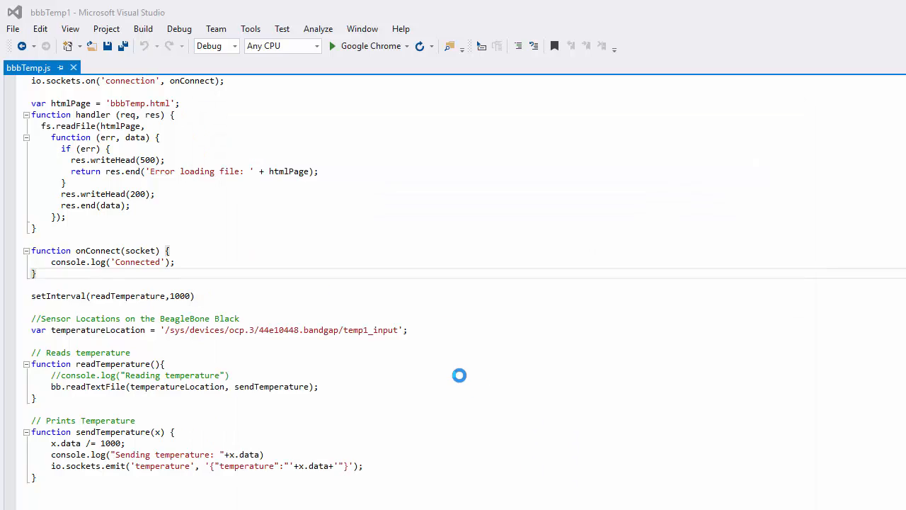
Step: Add a breakpoint on the bb.readTextFile line inside readTemperature
click(331, 45)
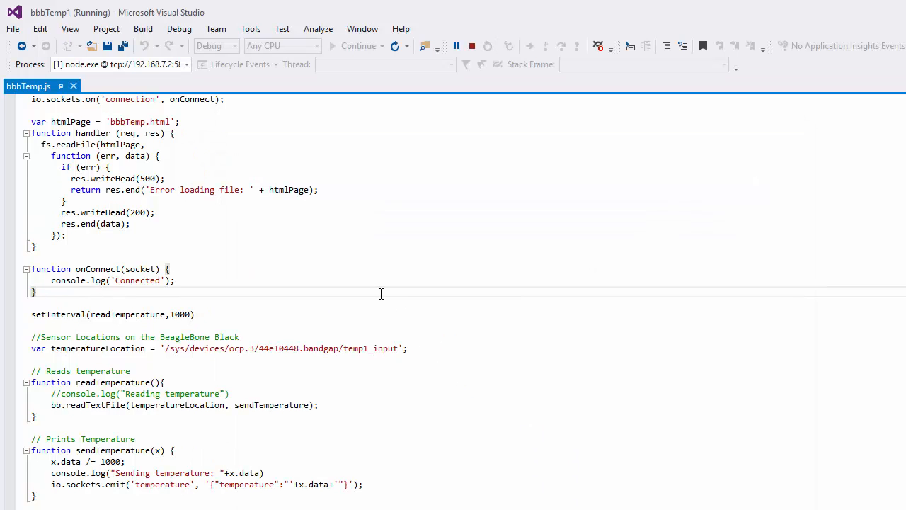
mouse_move(370, 293)
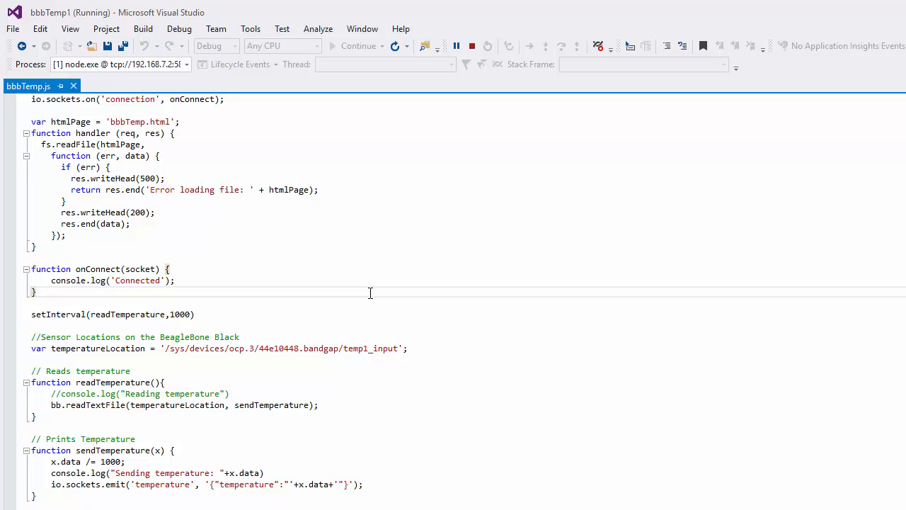
mouse_move(255, 344)
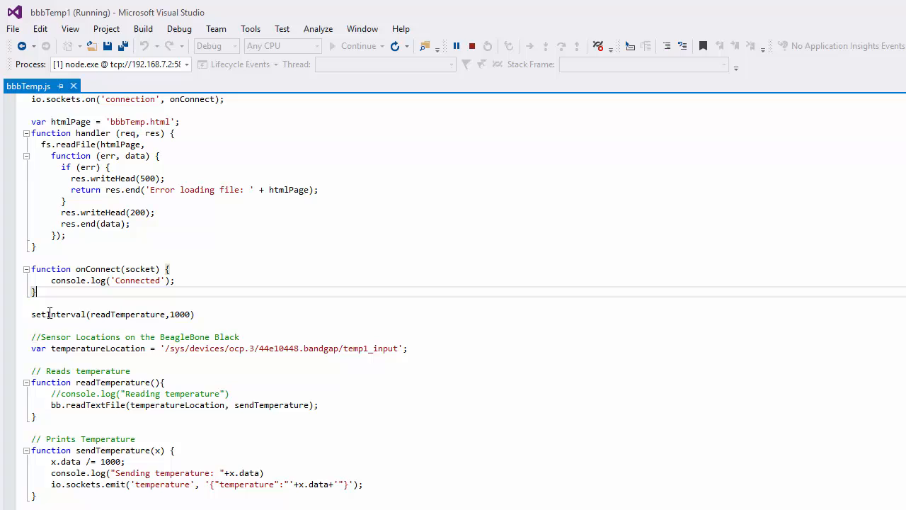
mouse_move(182, 314)
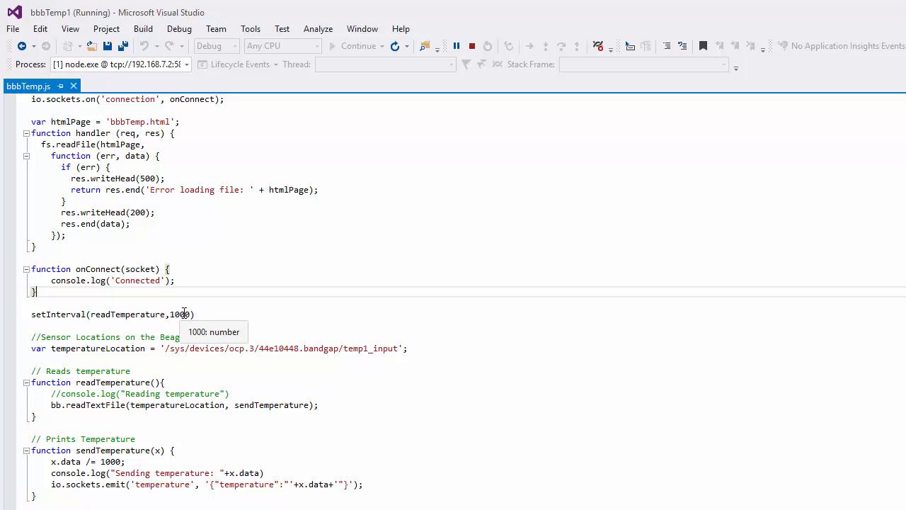
mouse_move(140, 405)
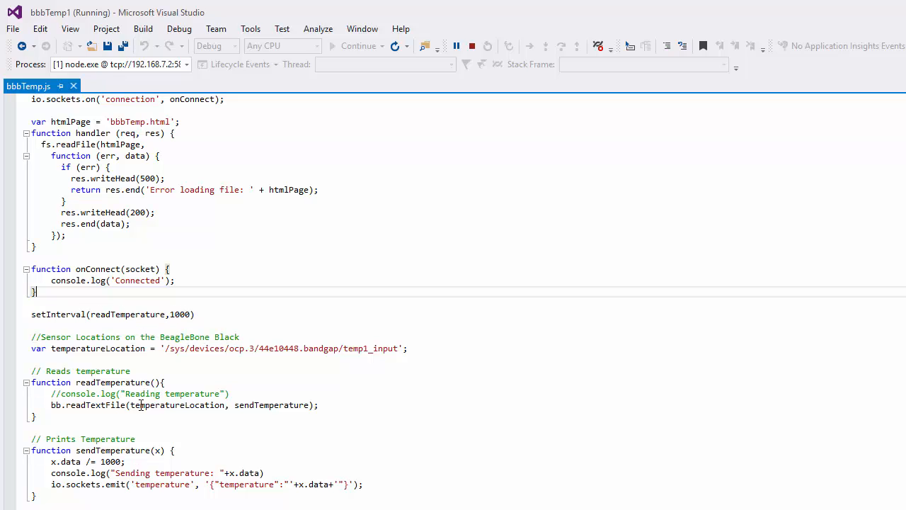
mouse_move(11, 413)
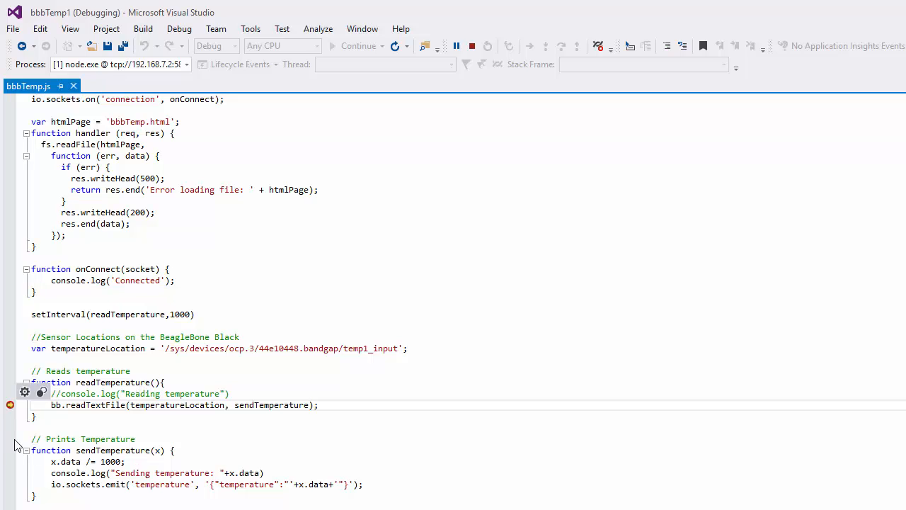
Step: Continue execution so it pauses at the breakpoint showing temperatureLocation's sensor path
click(359, 45)
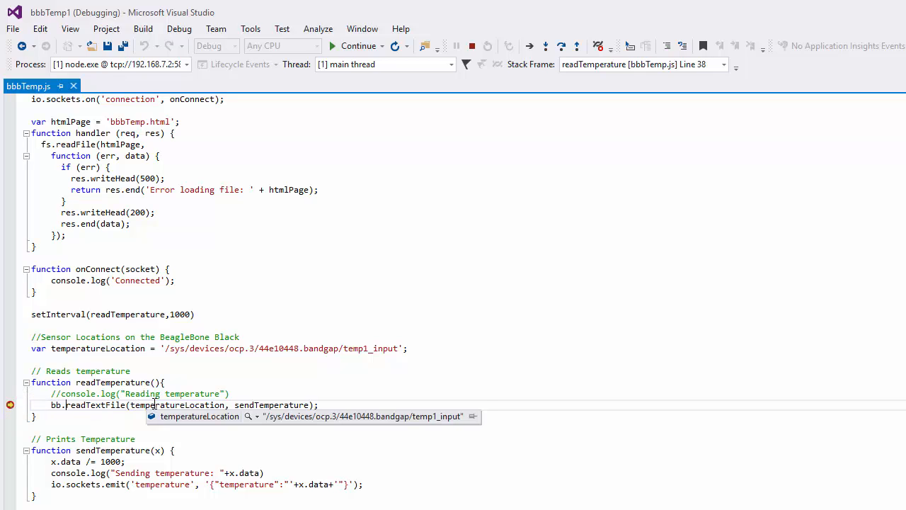
mouse_move(266, 405)
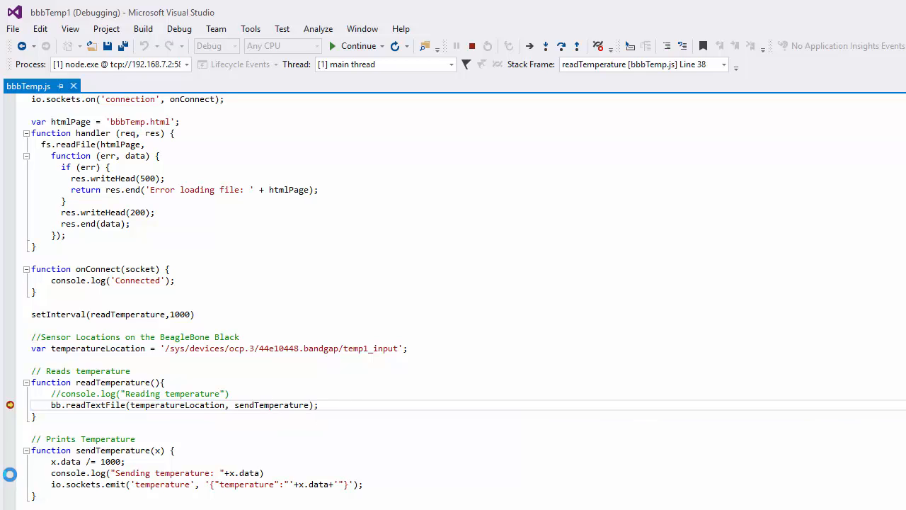
mouse_move(10, 405)
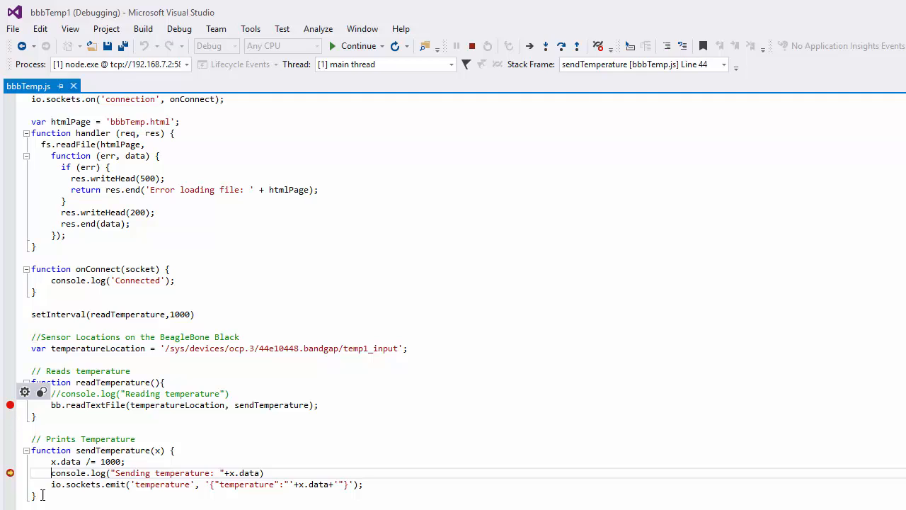
mouse_move(247, 473)
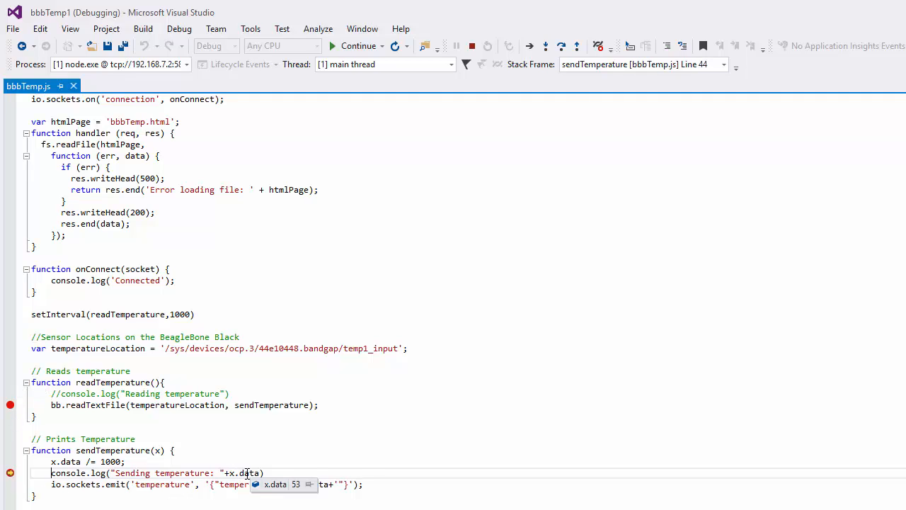